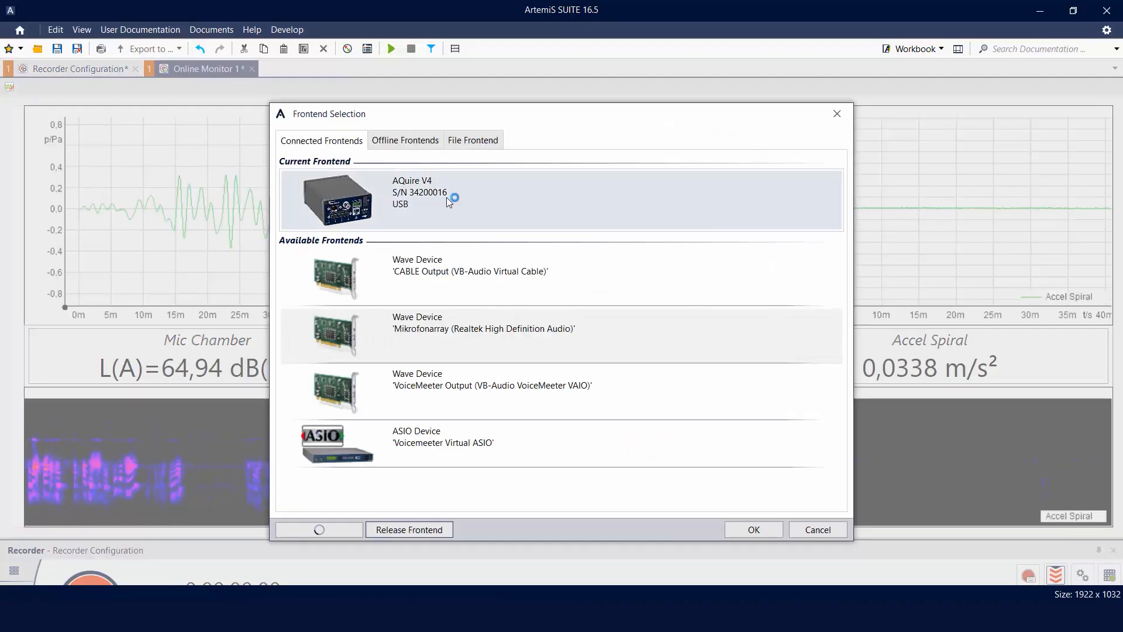
# Confirm AQuire V4 as the measurement frontend in the Frontend Selection dialog.
pyautogui.click(752, 529)
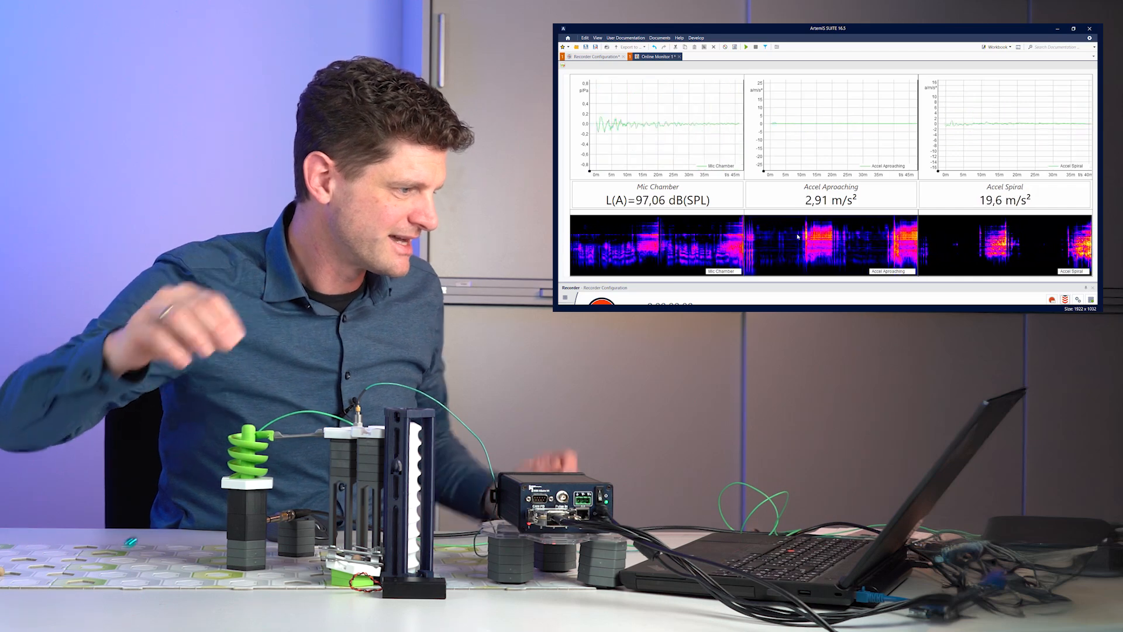
# Capture several triggered wooden-ball impact recordings, leaving Wood 10.hdf as the next name.
pyautogui.click(1072, 28)
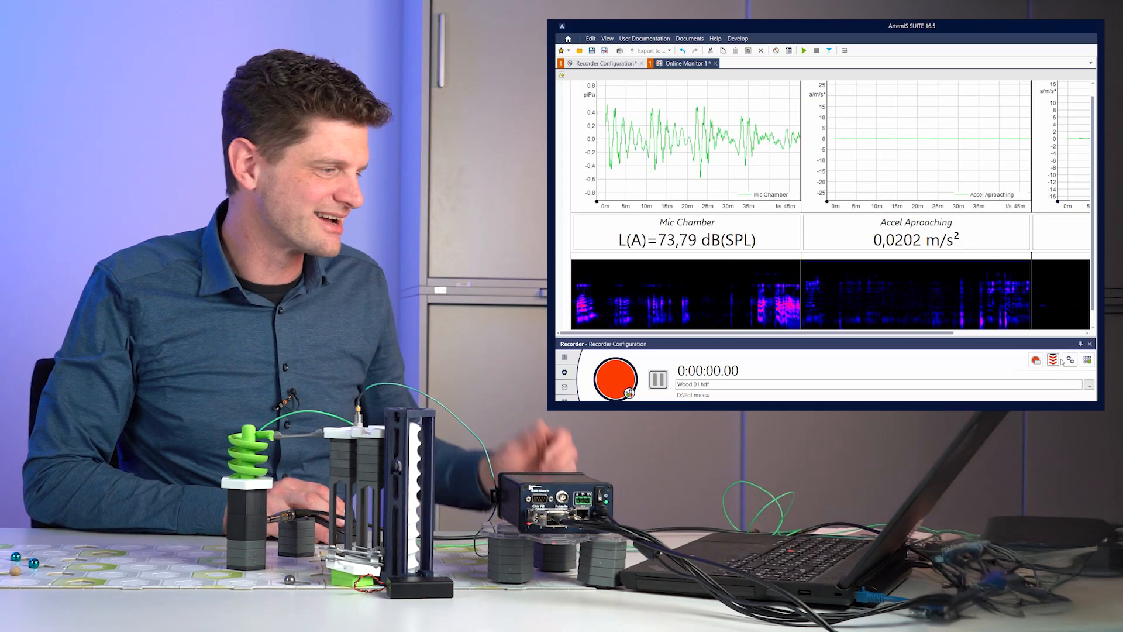
pyautogui.click(614, 379)
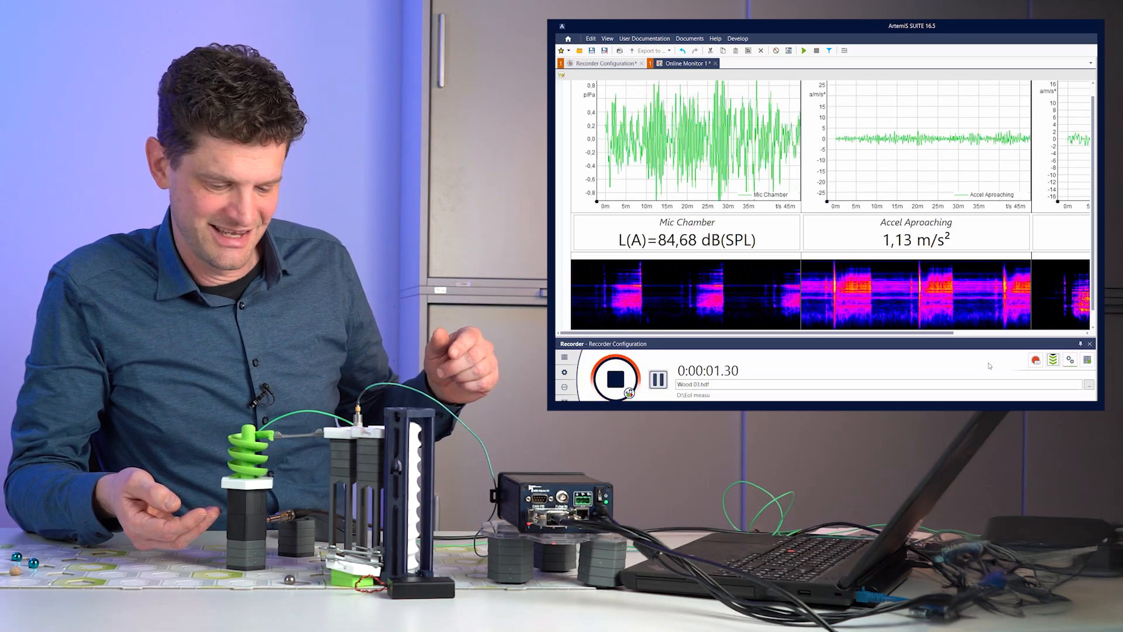
pyautogui.click(614, 378)
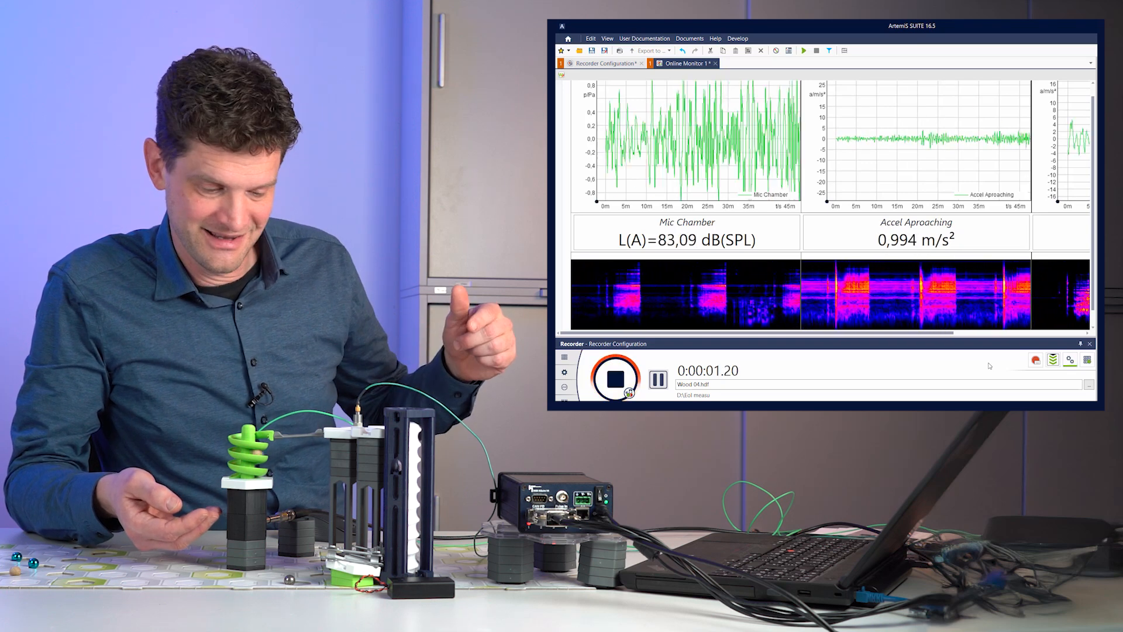
pyautogui.click(614, 378)
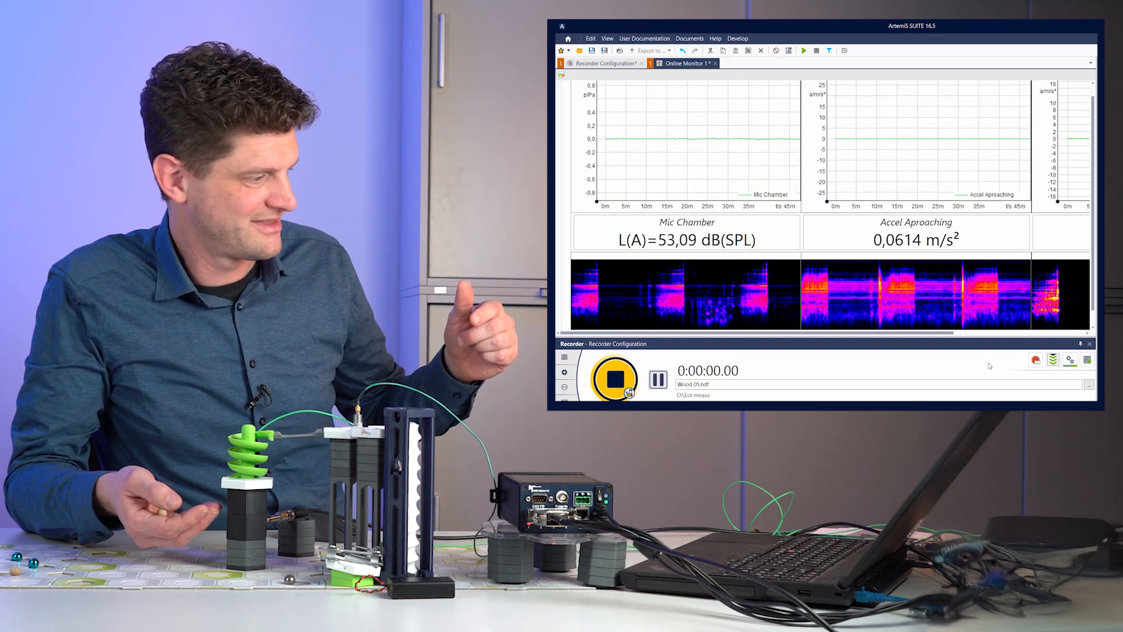
pyautogui.click(614, 378)
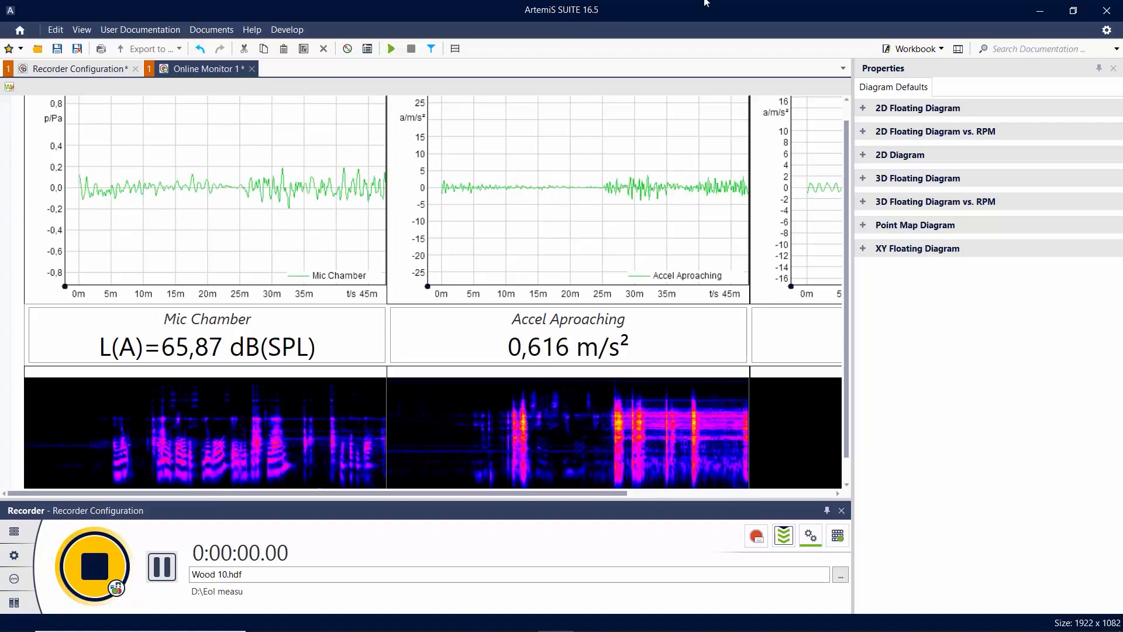
# Change the recording file name prefix from Wood to Steel.
pyautogui.click(78, 69)
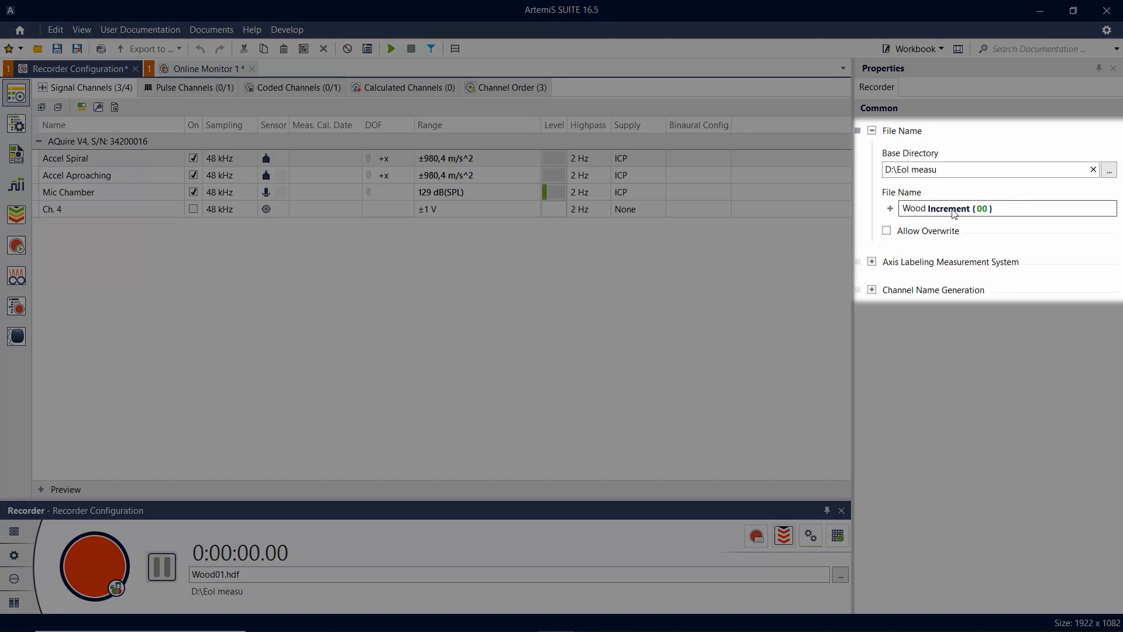
pyautogui.write('Steeld')
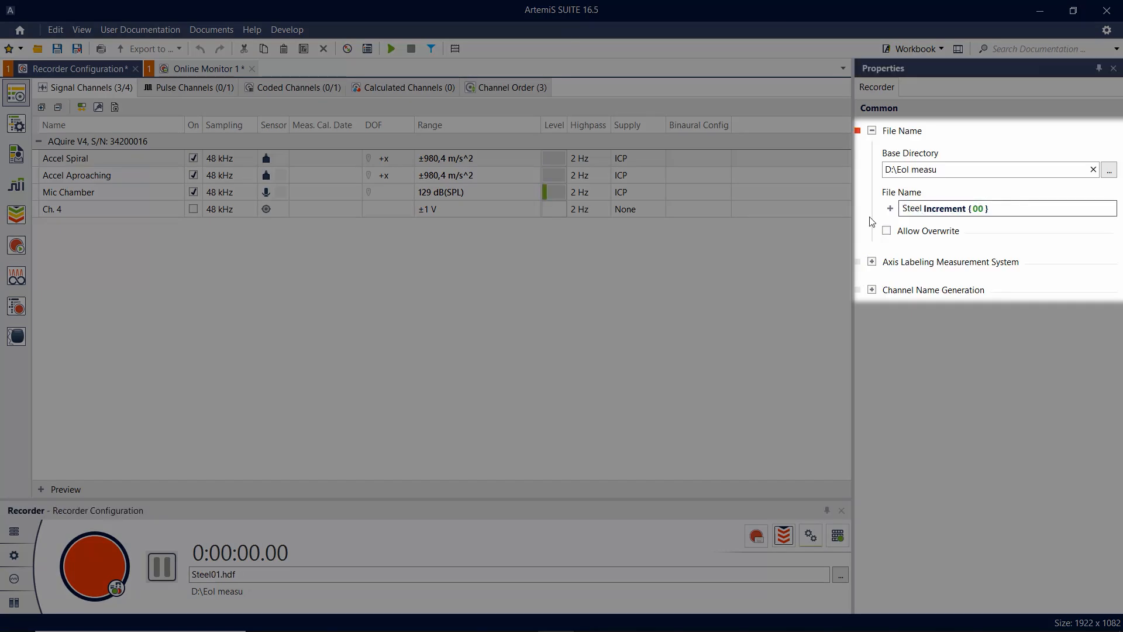
pyautogui.click(783, 535)
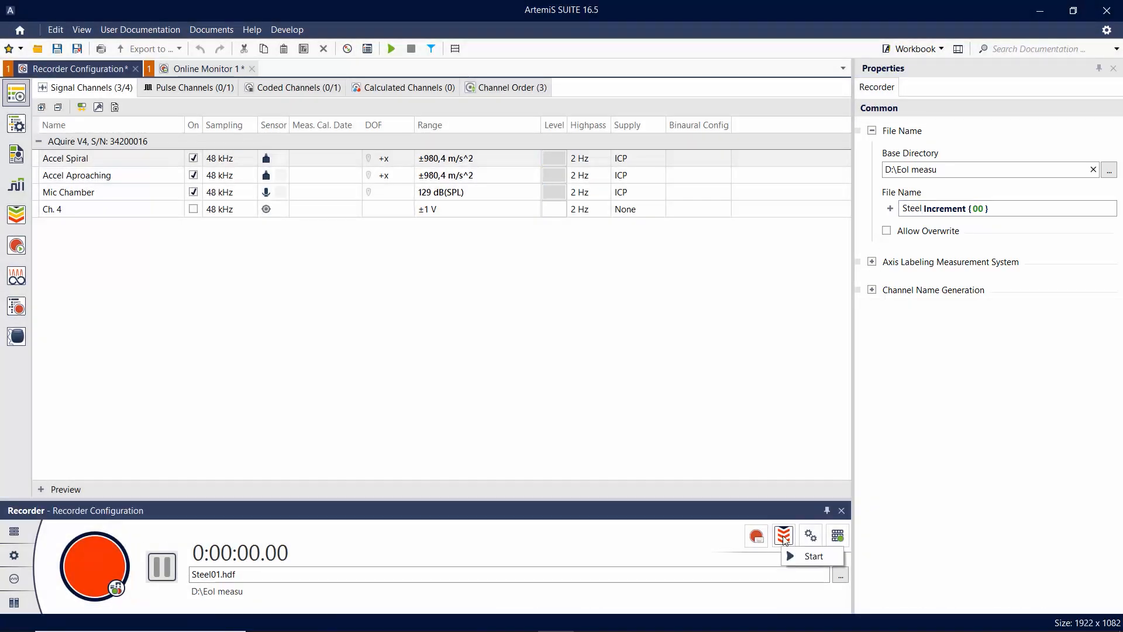
# Record the triggered steel-ball impacts up to Steel05.
pyautogui.click(813, 555)
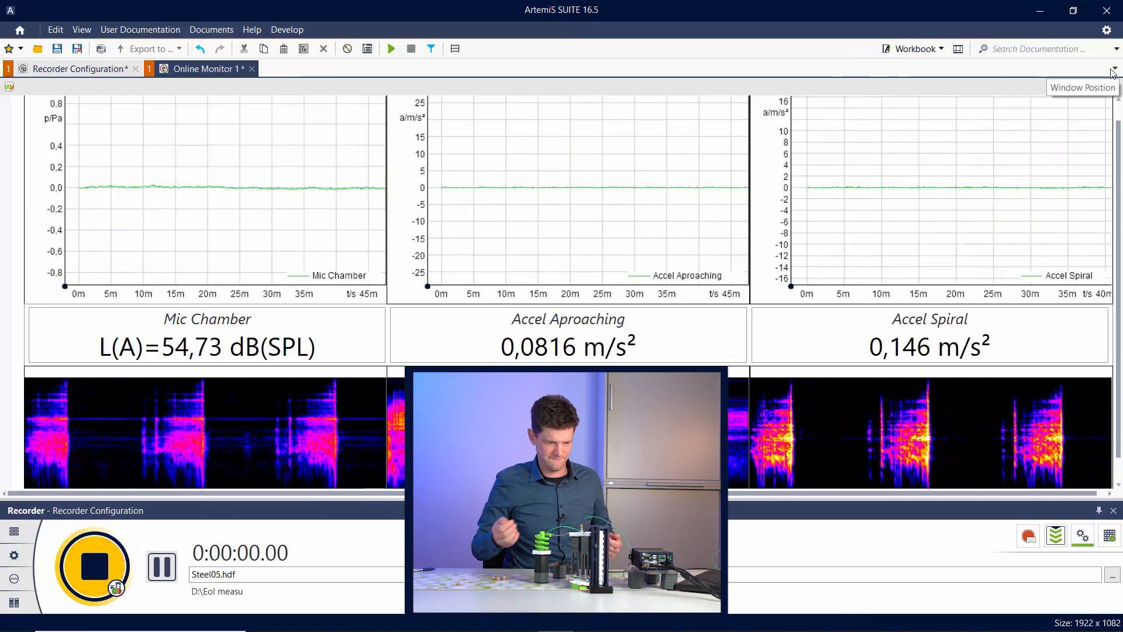
pyautogui.click(93, 565)
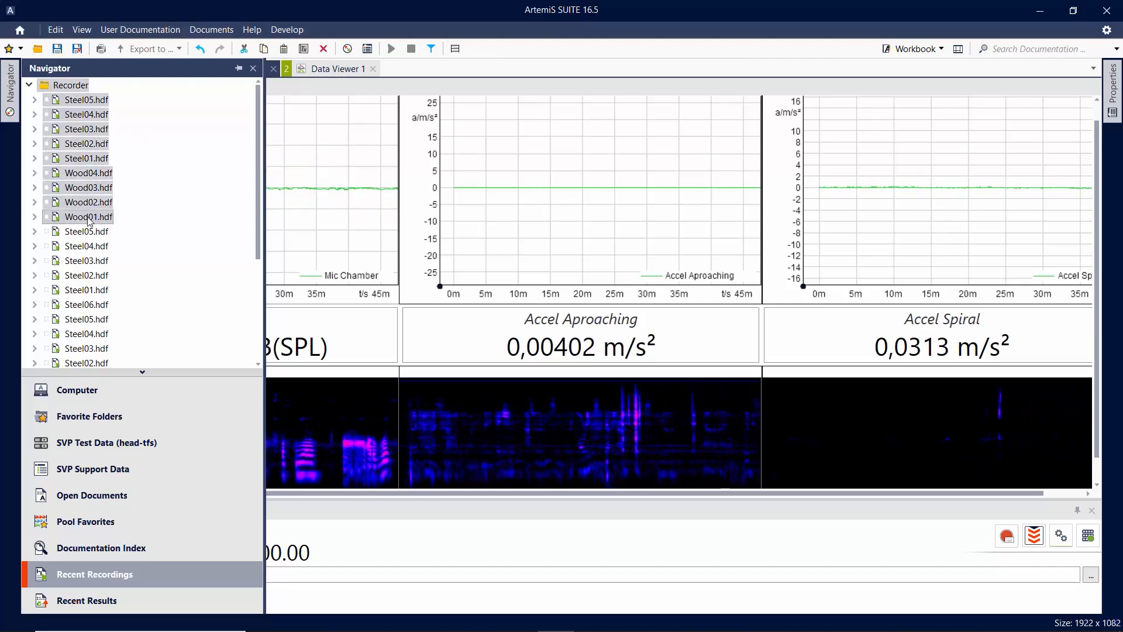
# Create a pool project from the nine recordings with FFT (Average) analysis and a Data Viewer.
pyautogui.rightClick(88, 216)
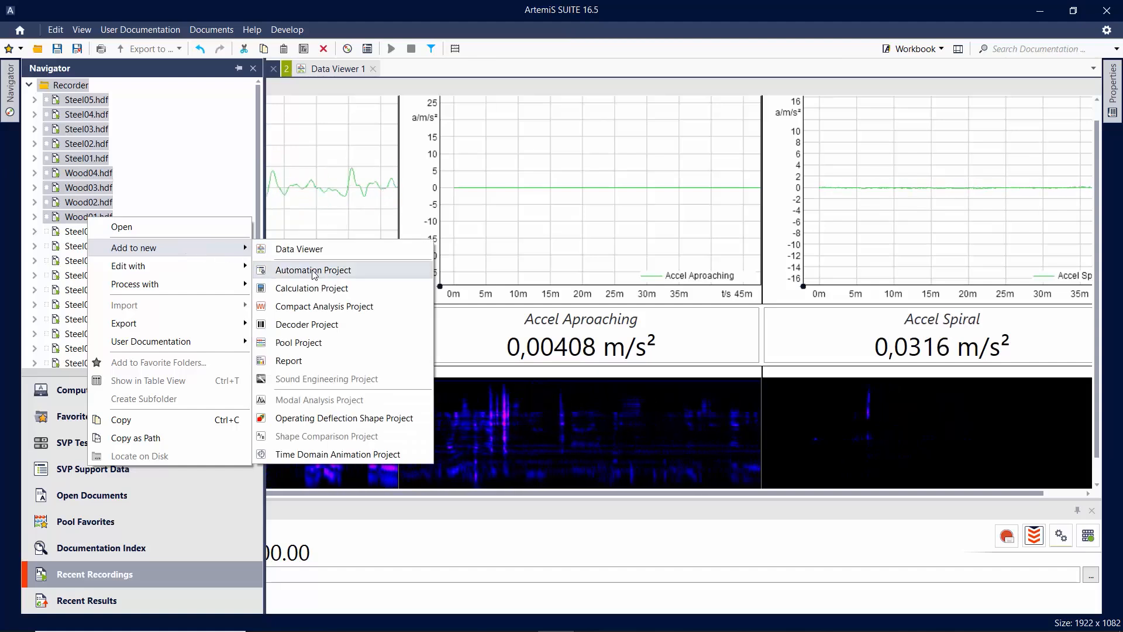
pyautogui.click(299, 343)
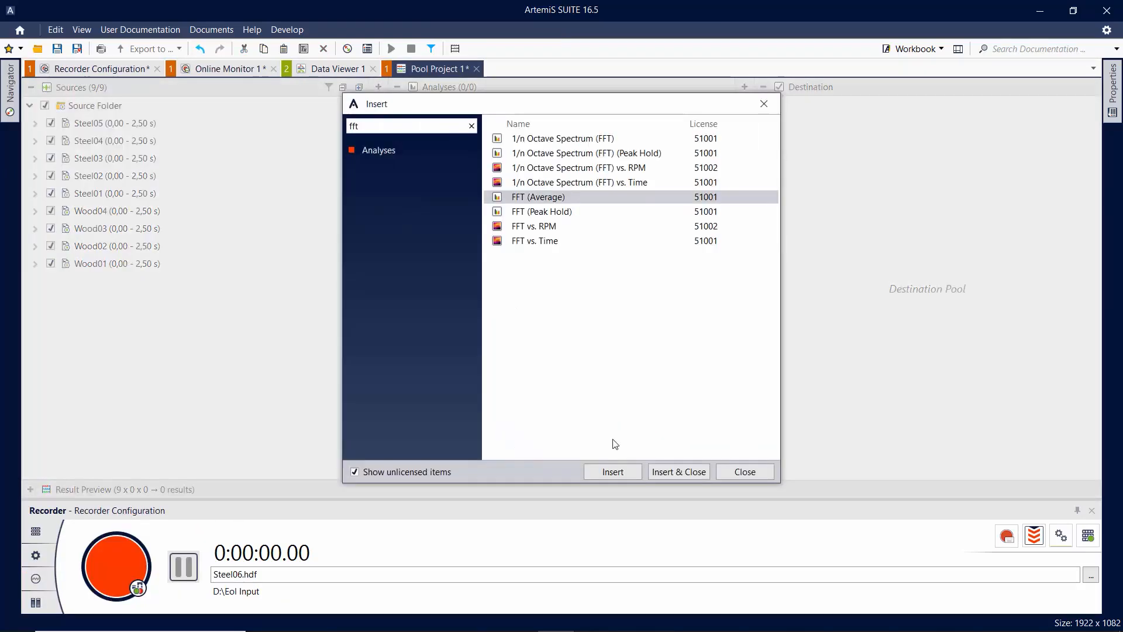
pyautogui.click(612, 472)
pyautogui.write('d')
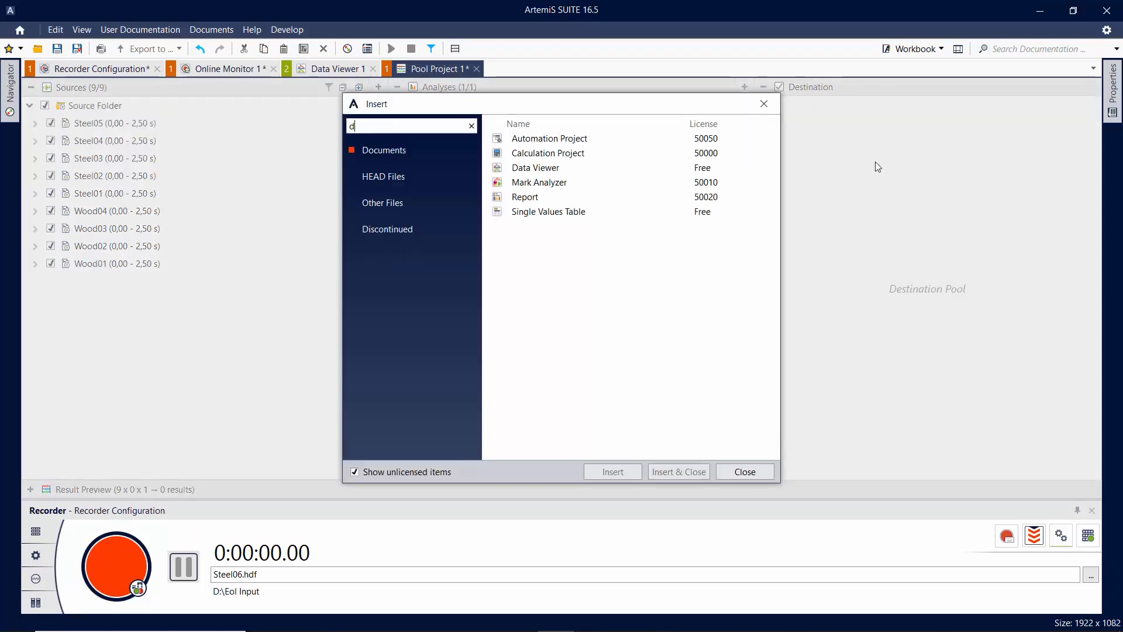
pyautogui.click(677, 472)
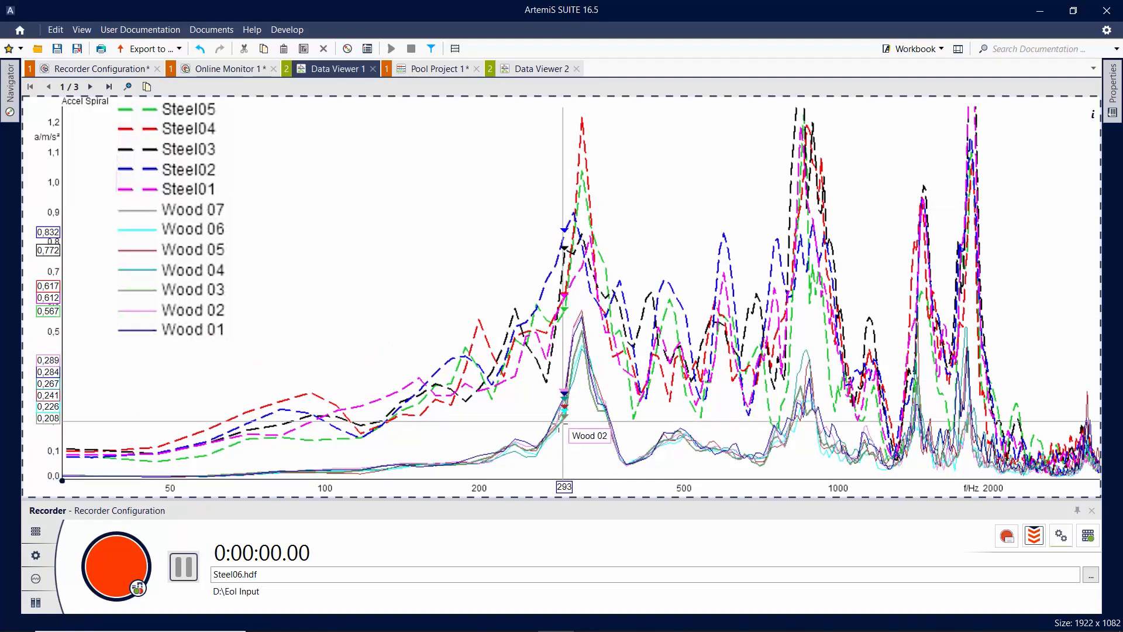
# Remove the cursor readout and page through Accel Spiral, Accel Aproaching and Mic Chamber spectra.
pyautogui.click(126, 85)
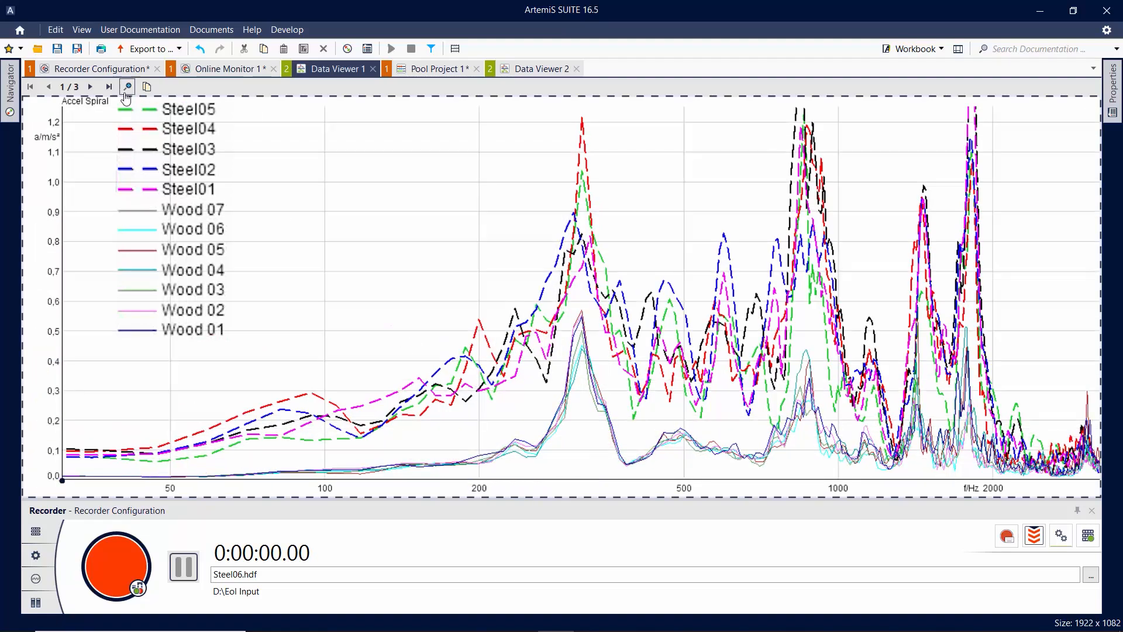
pyautogui.click(90, 87)
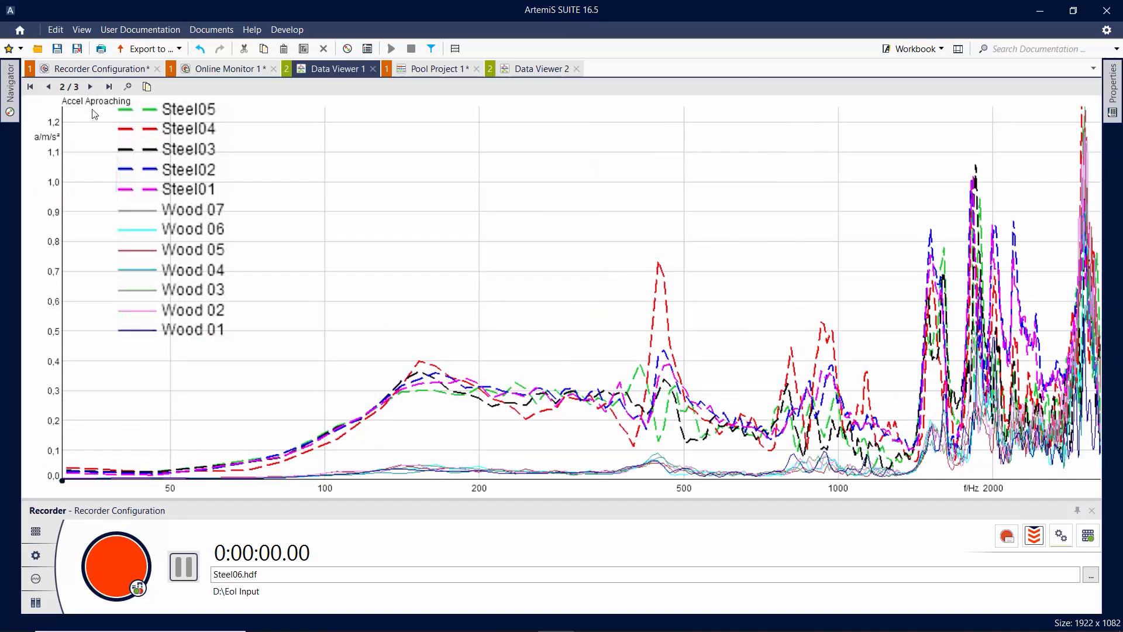
pyautogui.moveTo(439, 382)
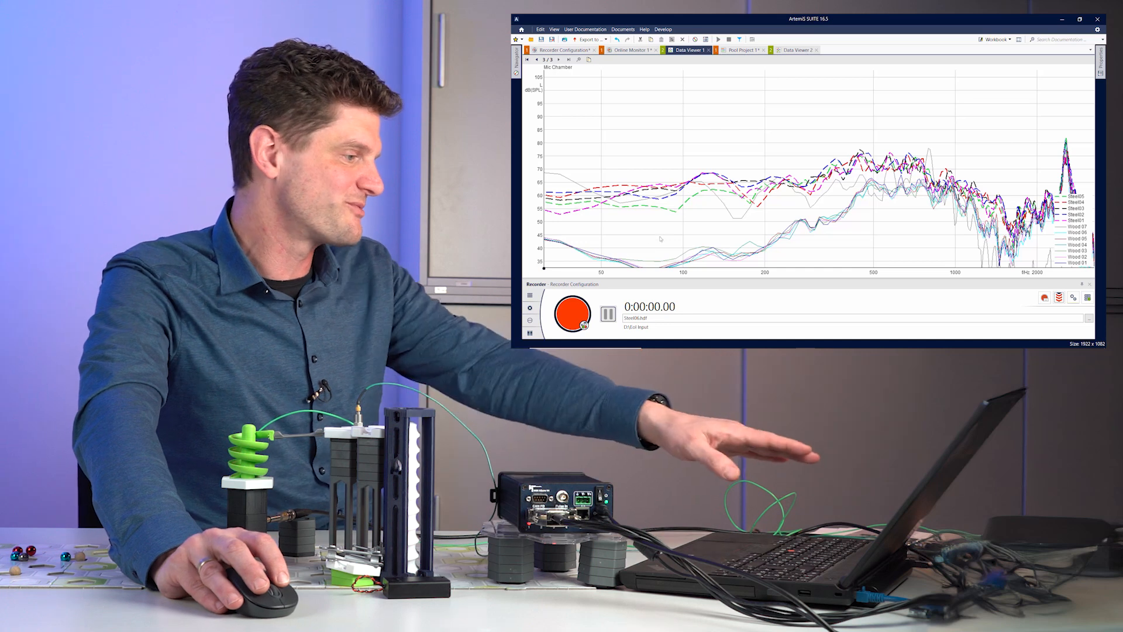
pyautogui.click(658, 197)
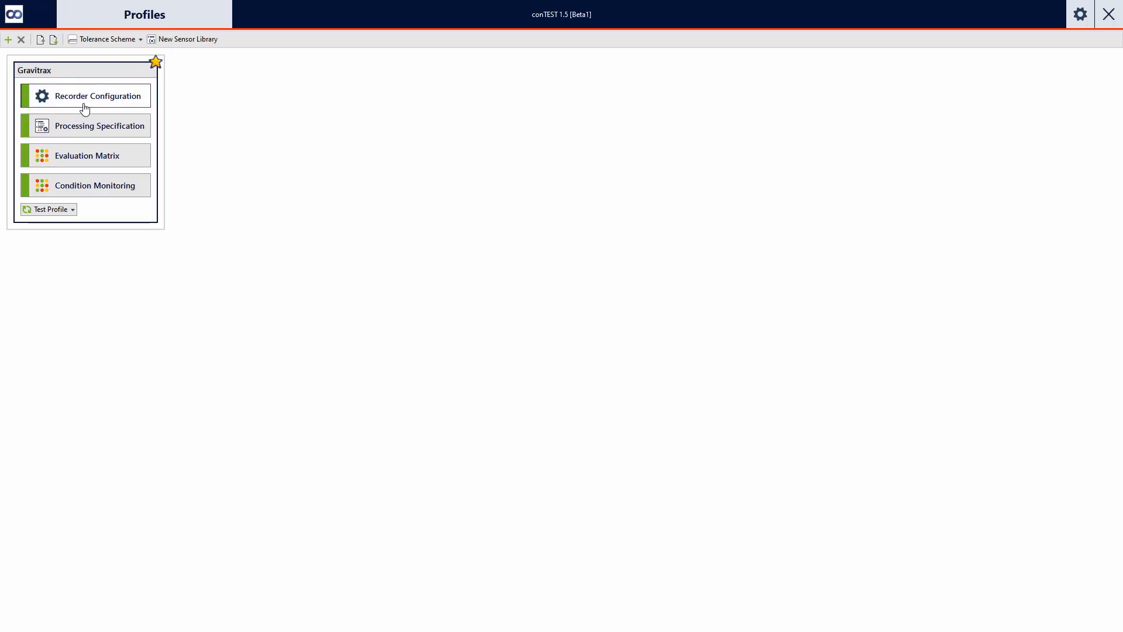
# Show the Gravitrax processing specification with WoodBalls FFT (Average) tolerance check and Level sequence.
pyautogui.click(99, 96)
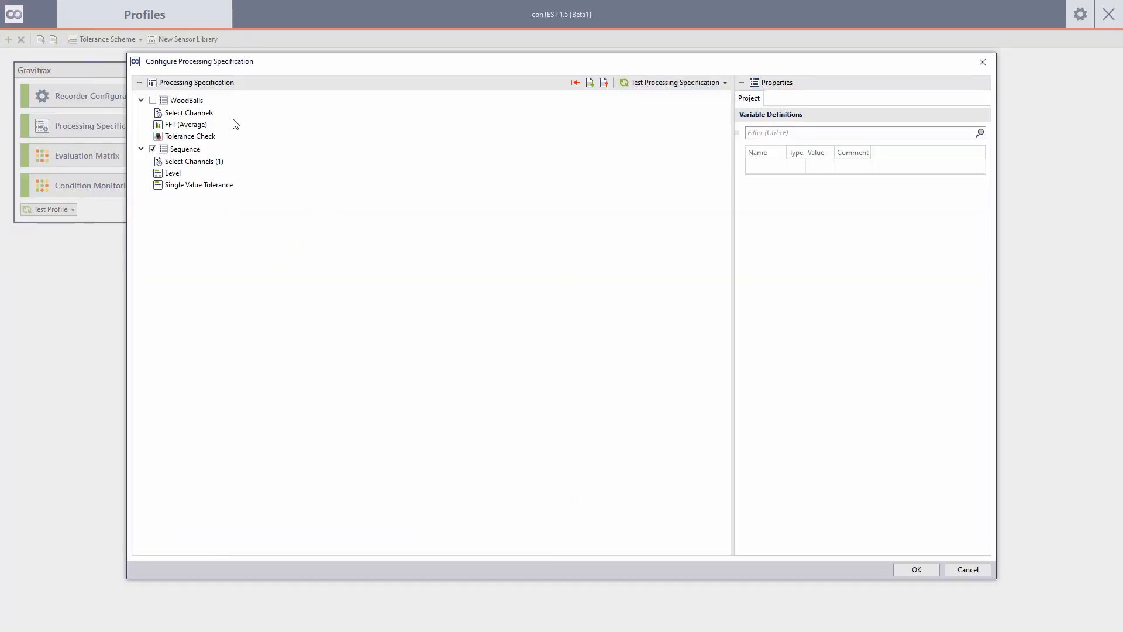
pyautogui.click(189, 135)
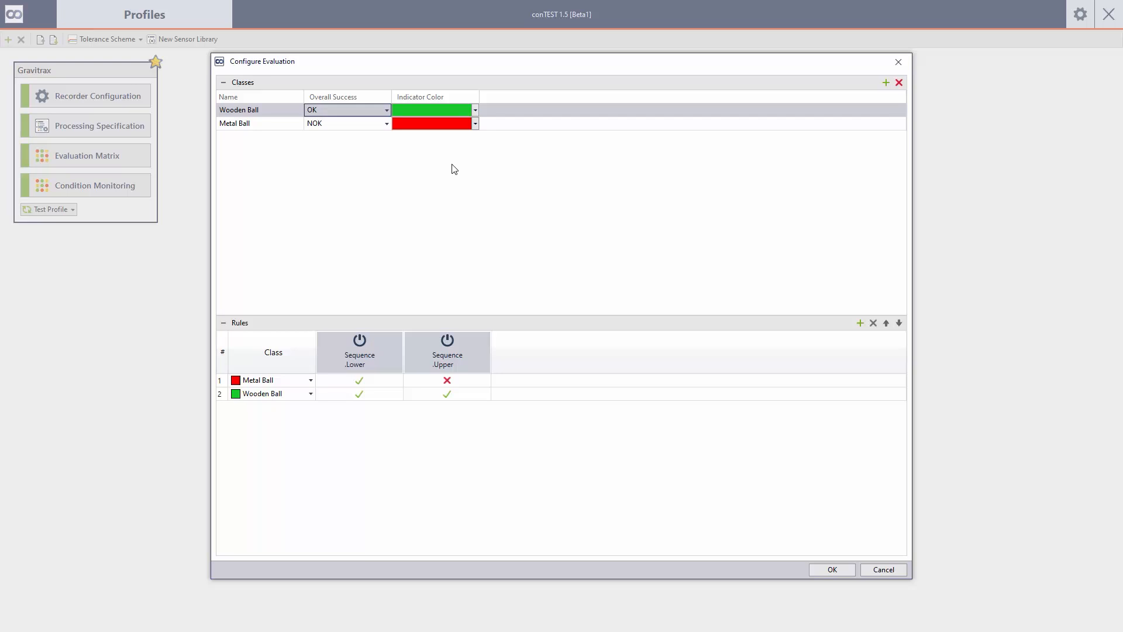
pyautogui.moveTo(860, 537)
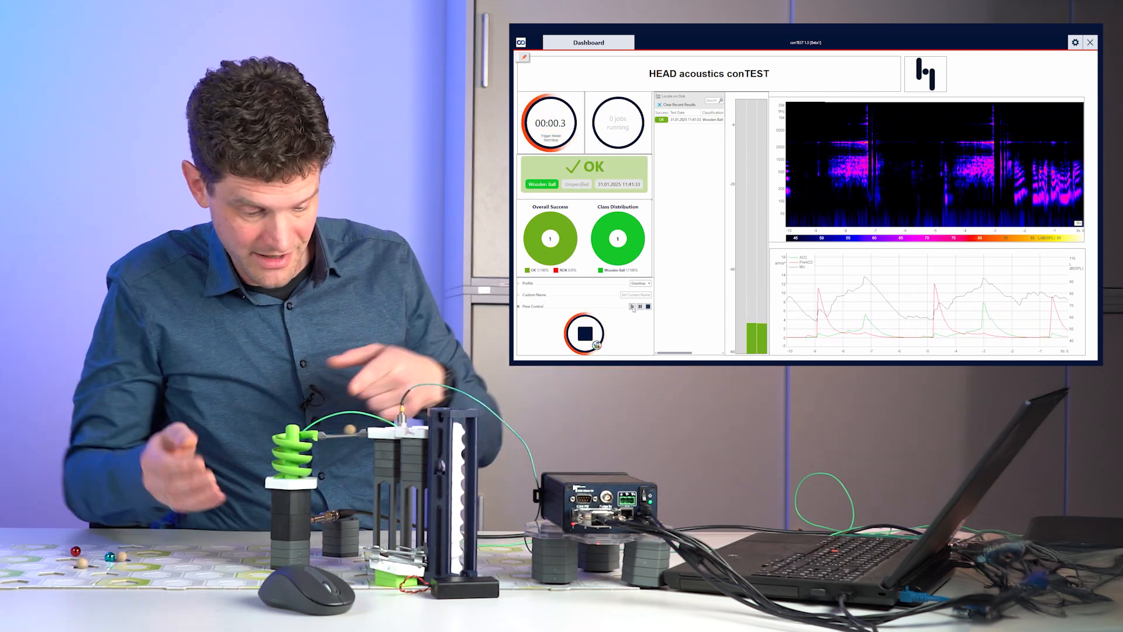
# Run four live tests classifying wooden balls OK and the metal ball NOK.
pyautogui.click(585, 333)
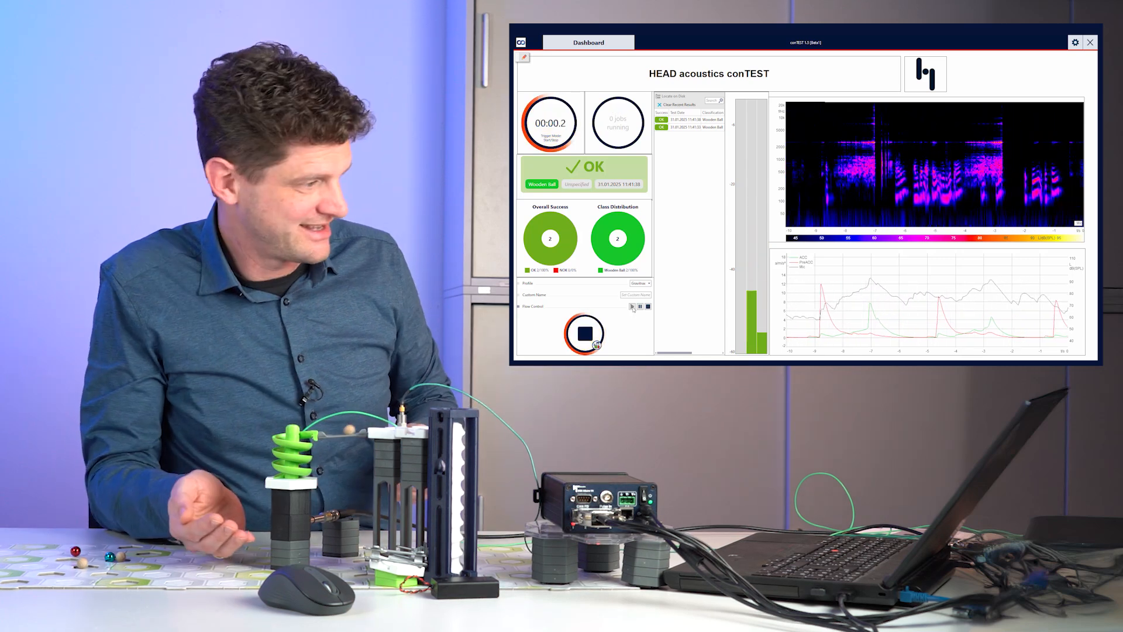
pyautogui.click(585, 333)
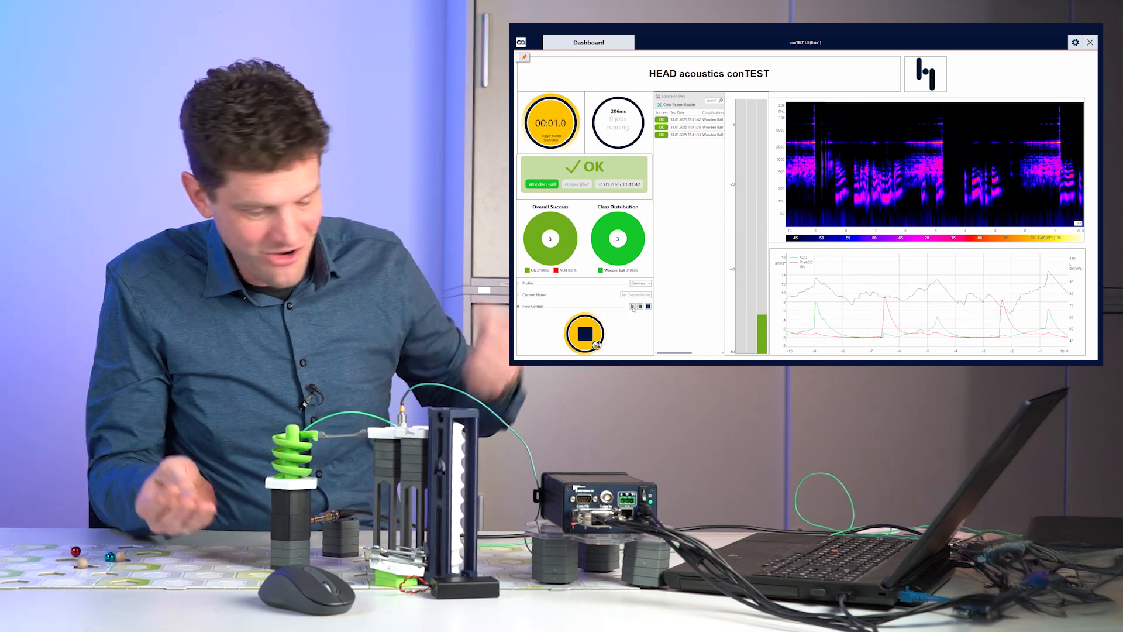
pyautogui.click(585, 334)
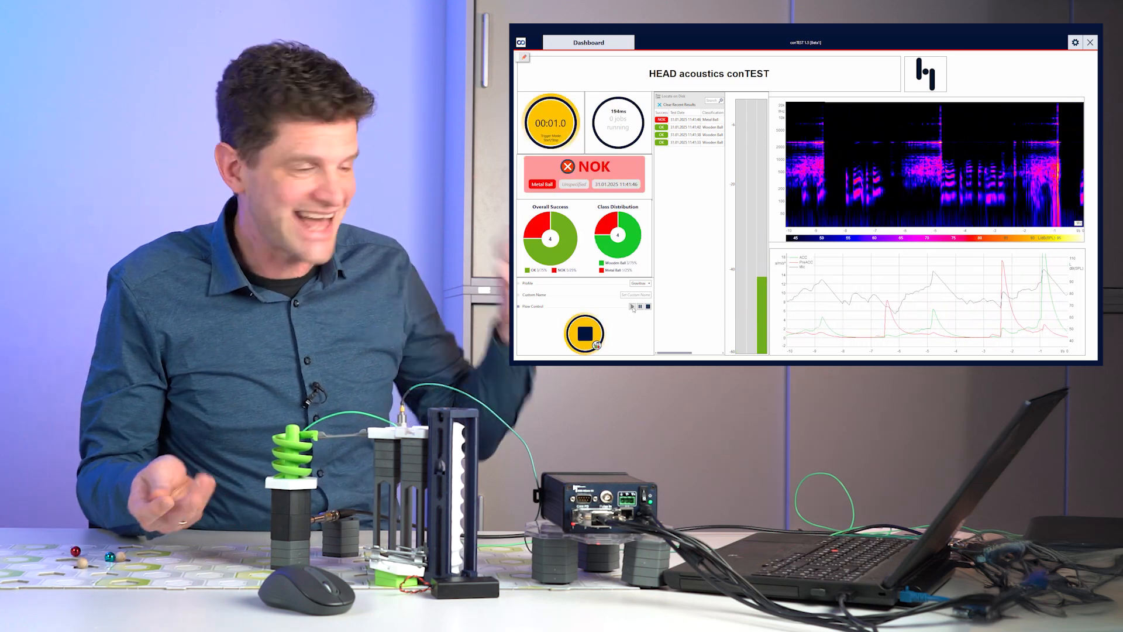
pyautogui.click(585, 333)
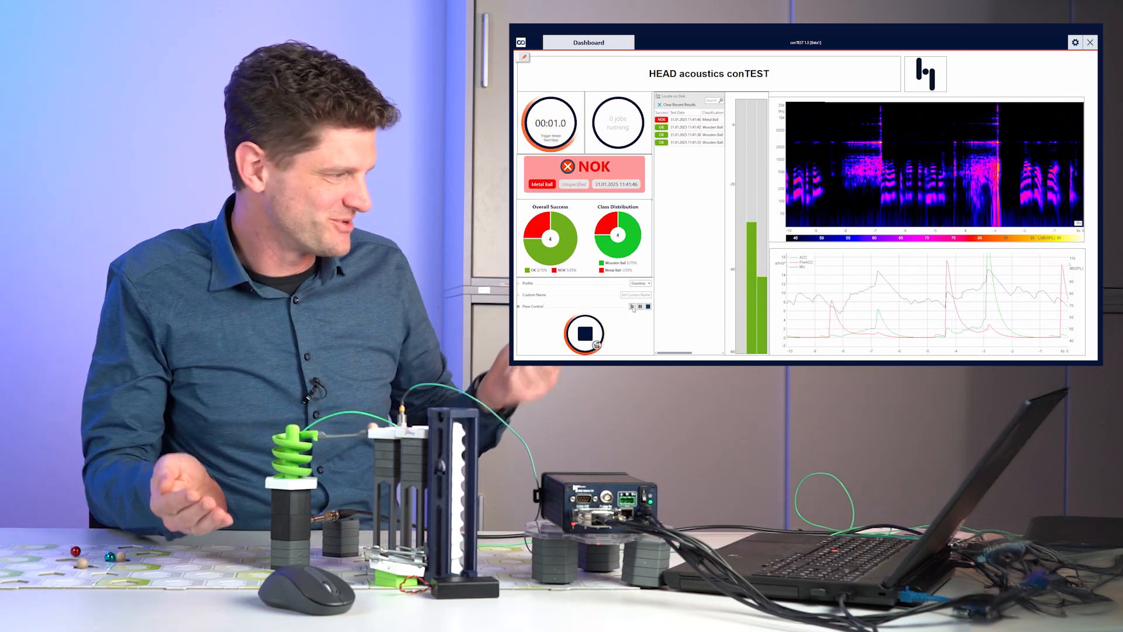